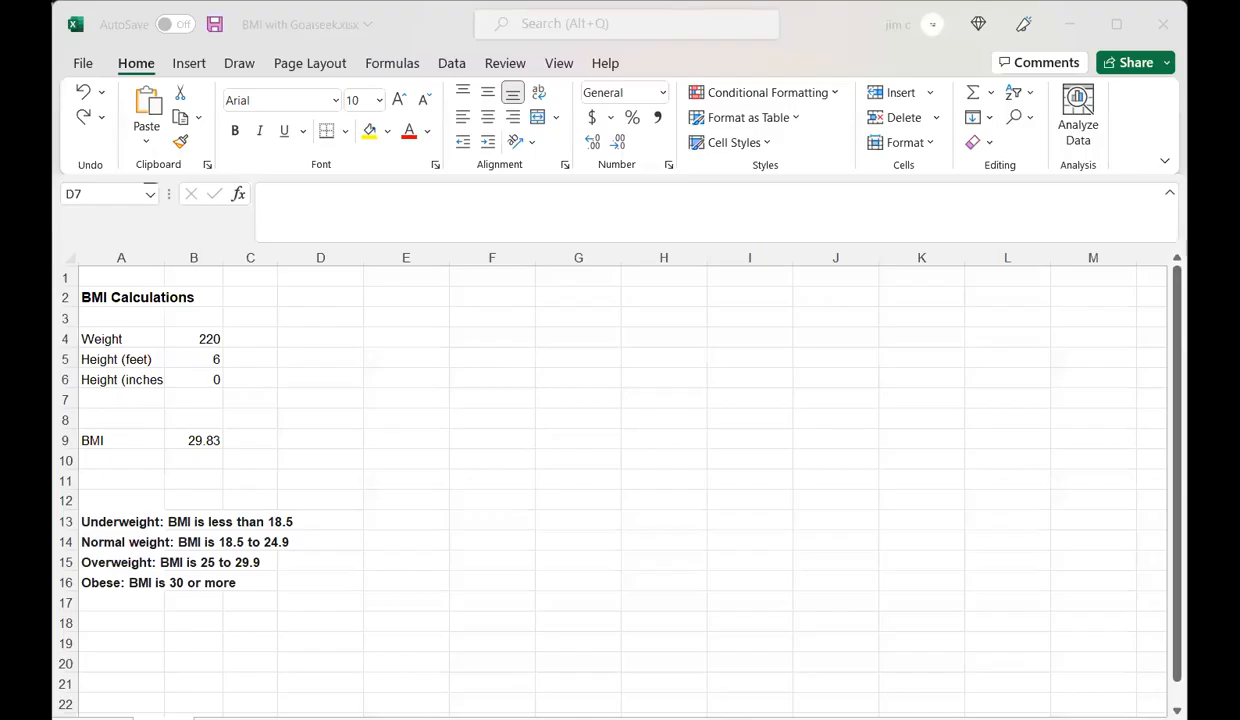
pyautogui.moveTo(146, 350)
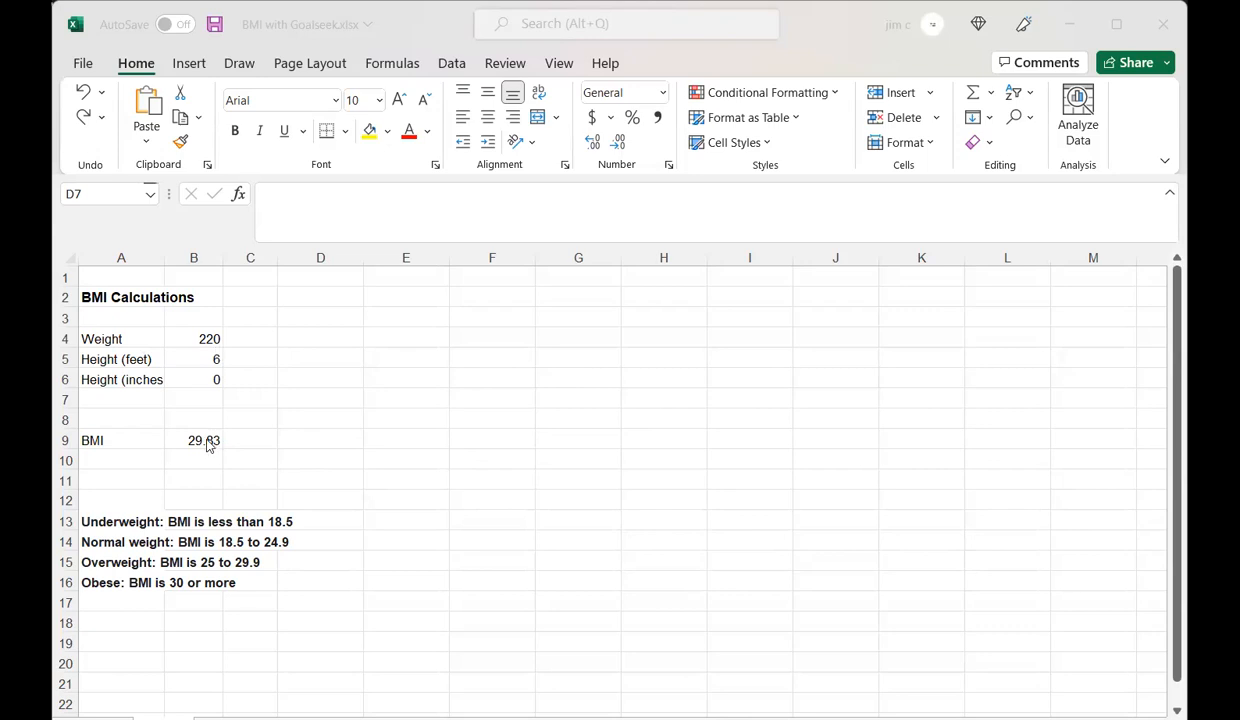
# Open cell B9 in edit mode to view its formula =B4/(B5*12+B6)^2*703
pyautogui.click(320, 398)
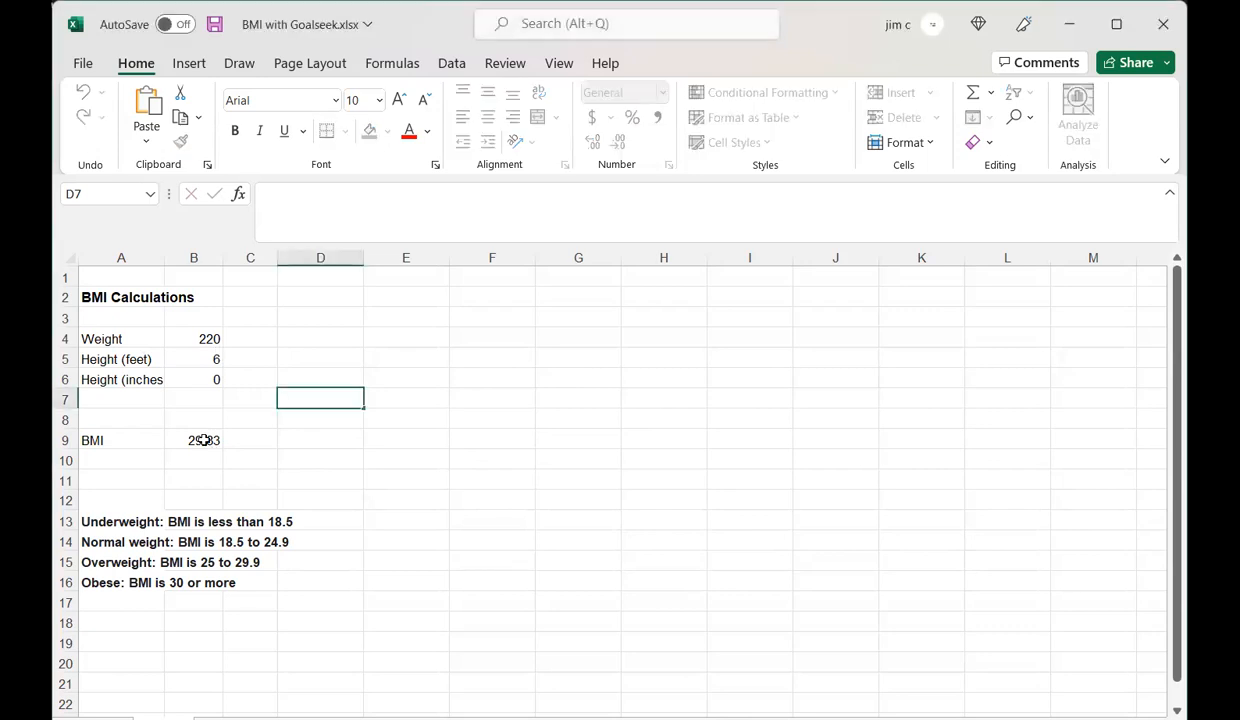
pyautogui.doubleClick(193, 440)
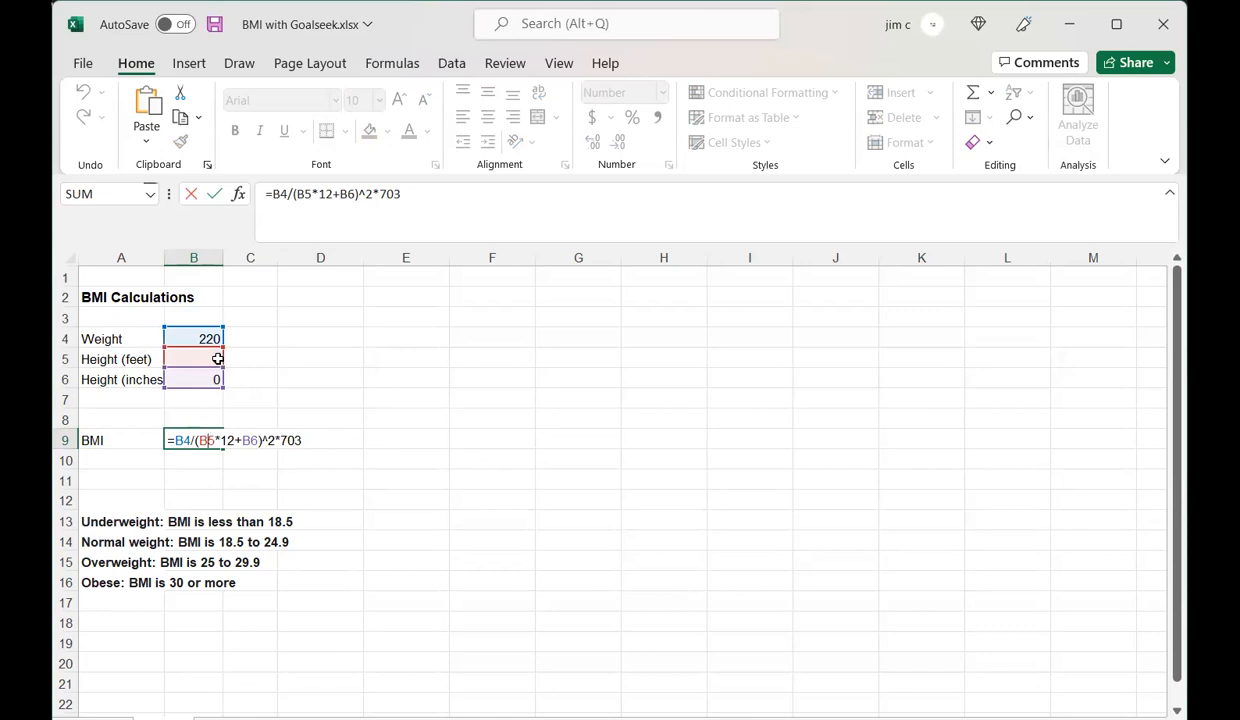
pyautogui.write('6')
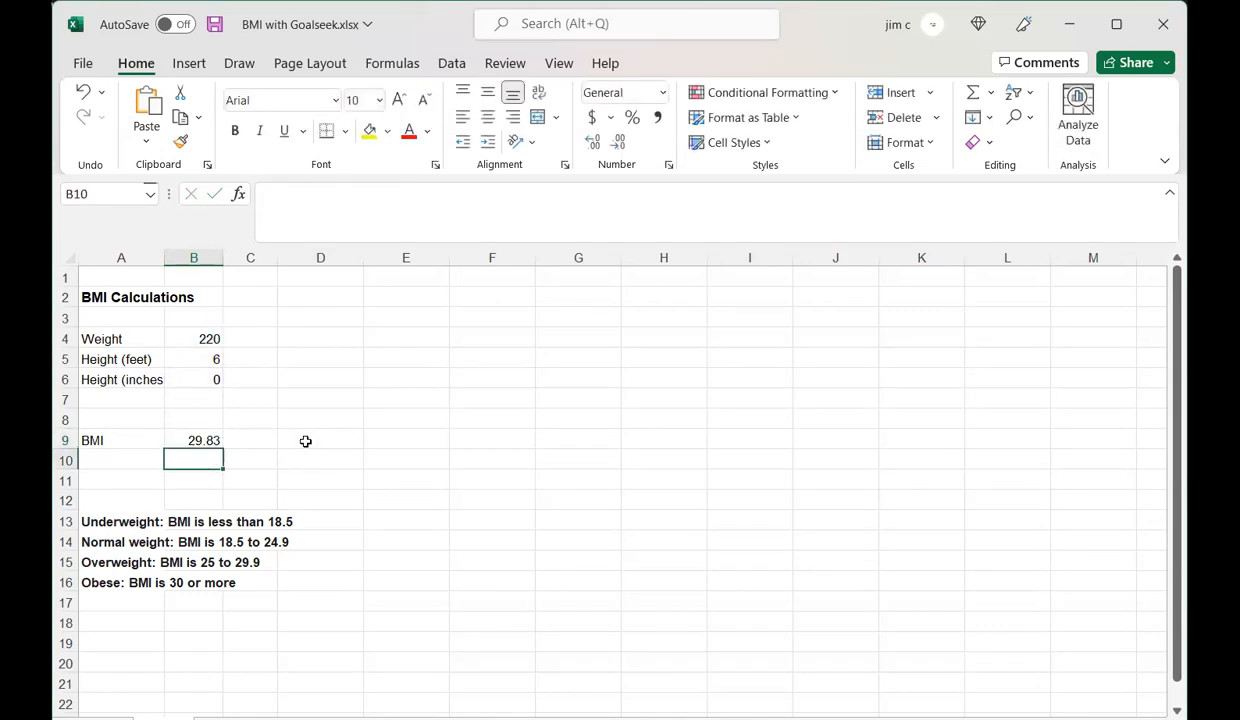
pyautogui.moveTo(228, 461)
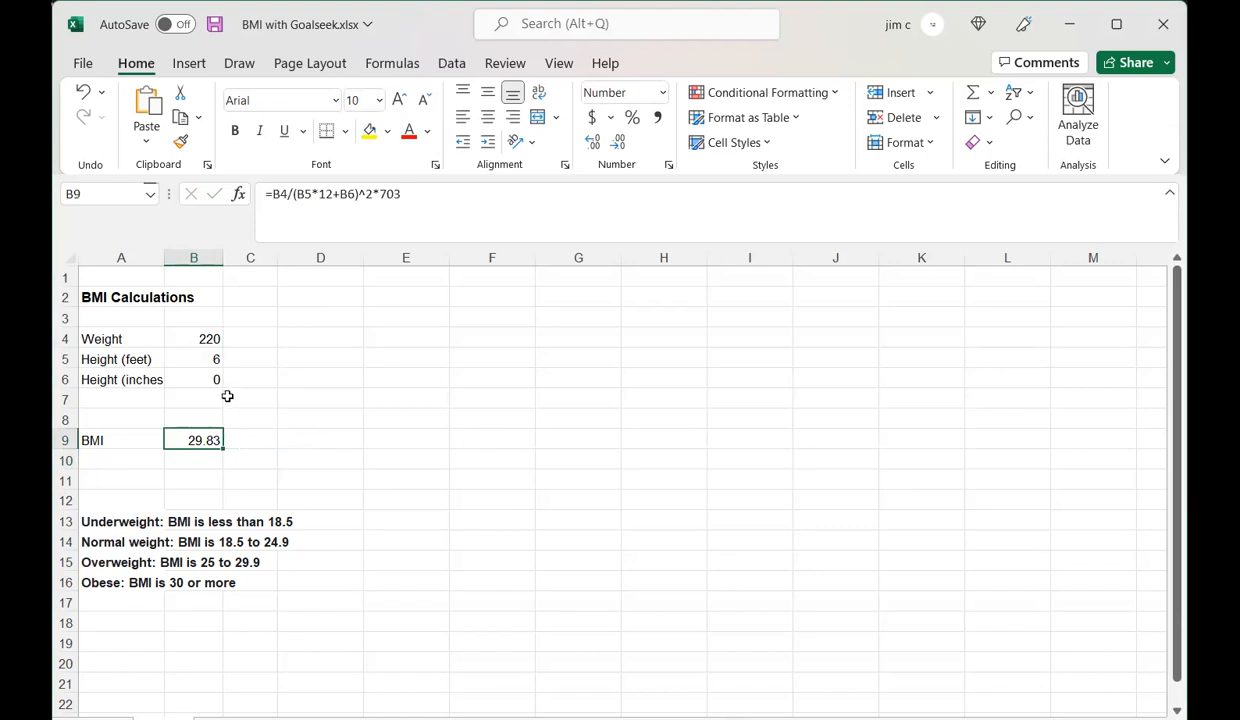
pyautogui.moveTo(200, 339)
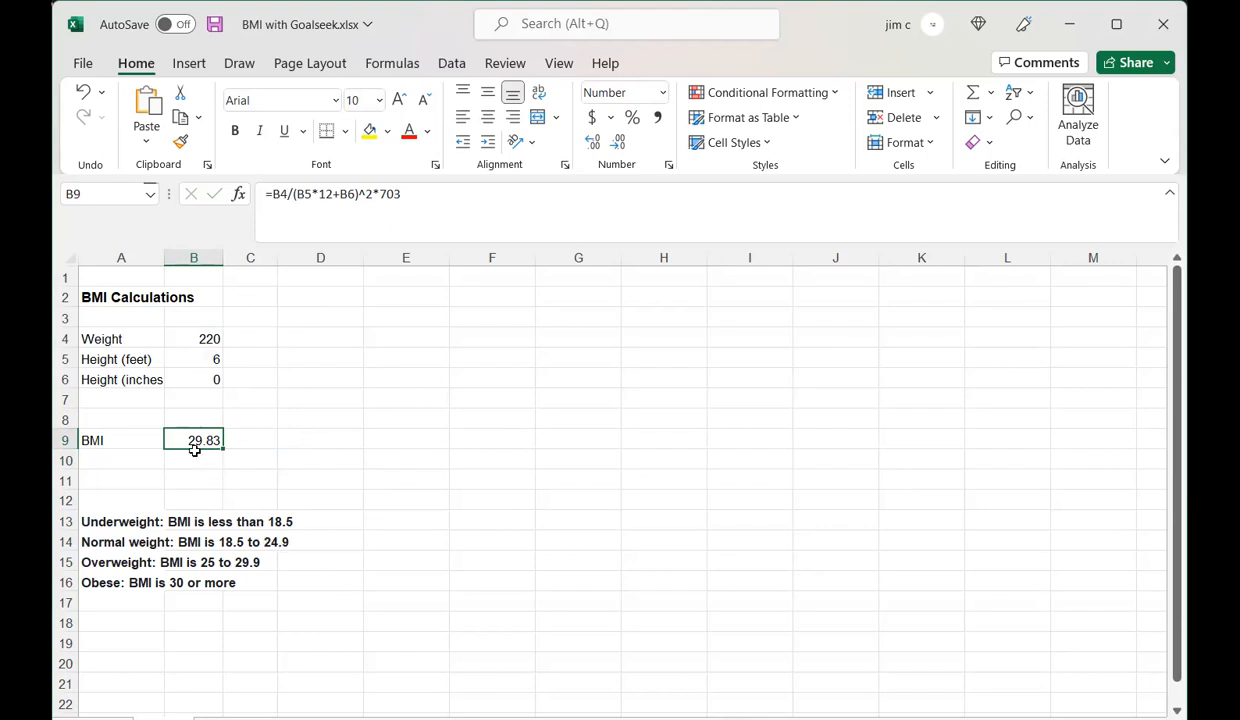
pyautogui.moveTo(448, 146)
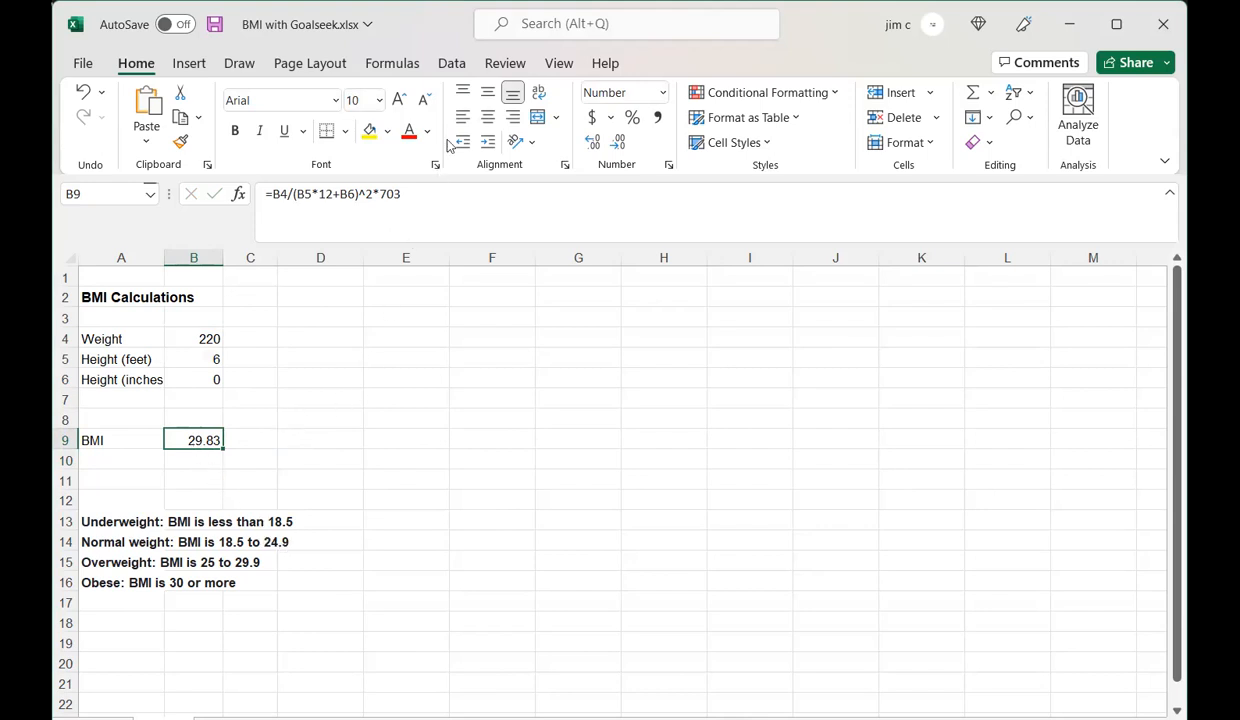
# Open the What-If Analysis dropdown under the Data tab
pyautogui.click(451, 63)
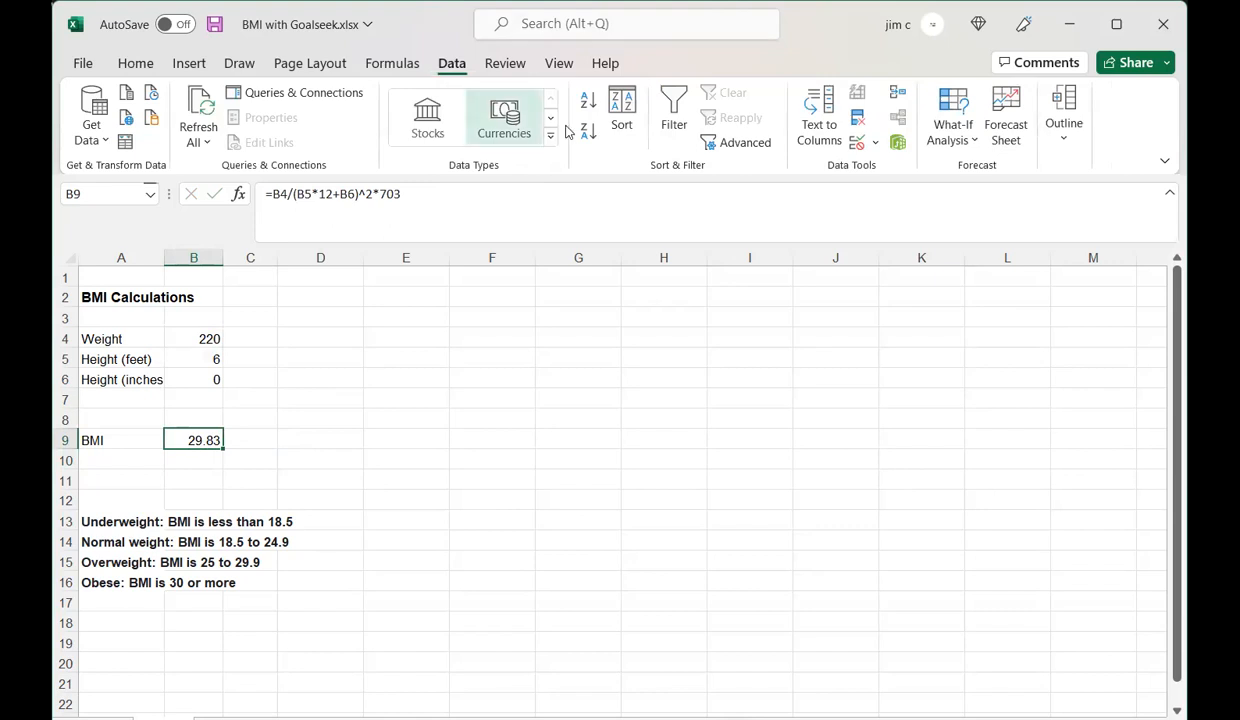
pyautogui.moveTo(965, 148)
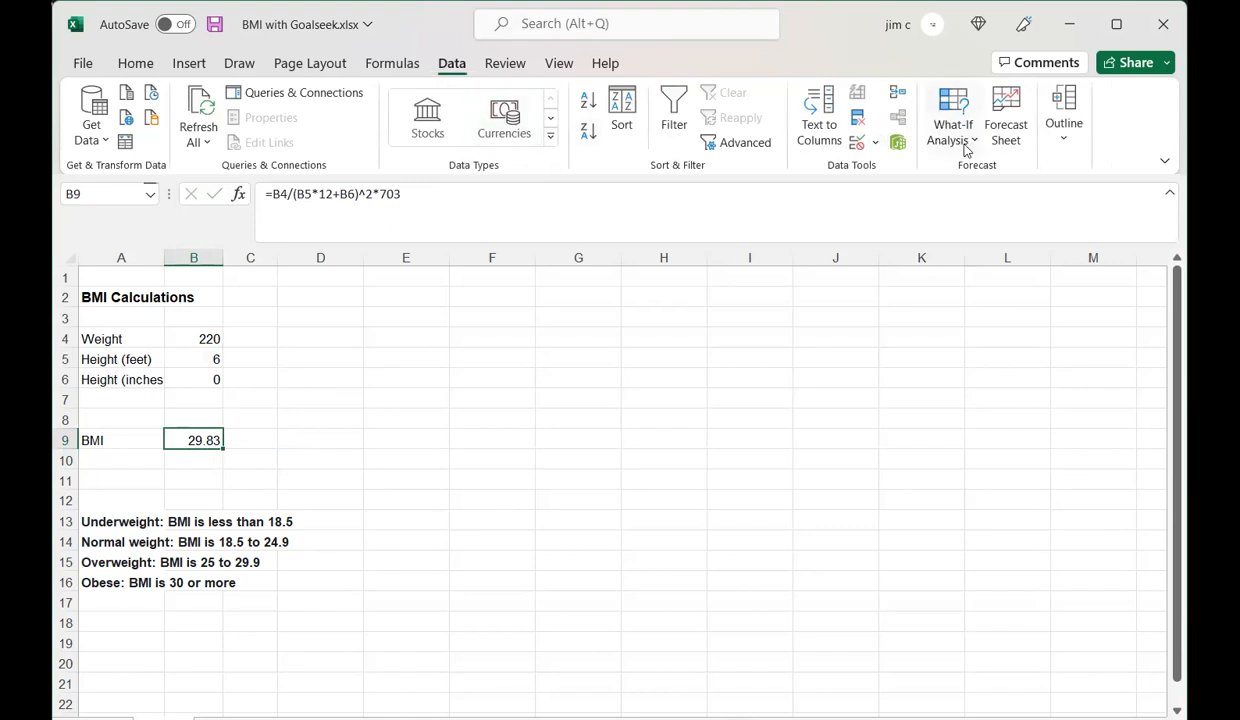
pyautogui.click(951, 115)
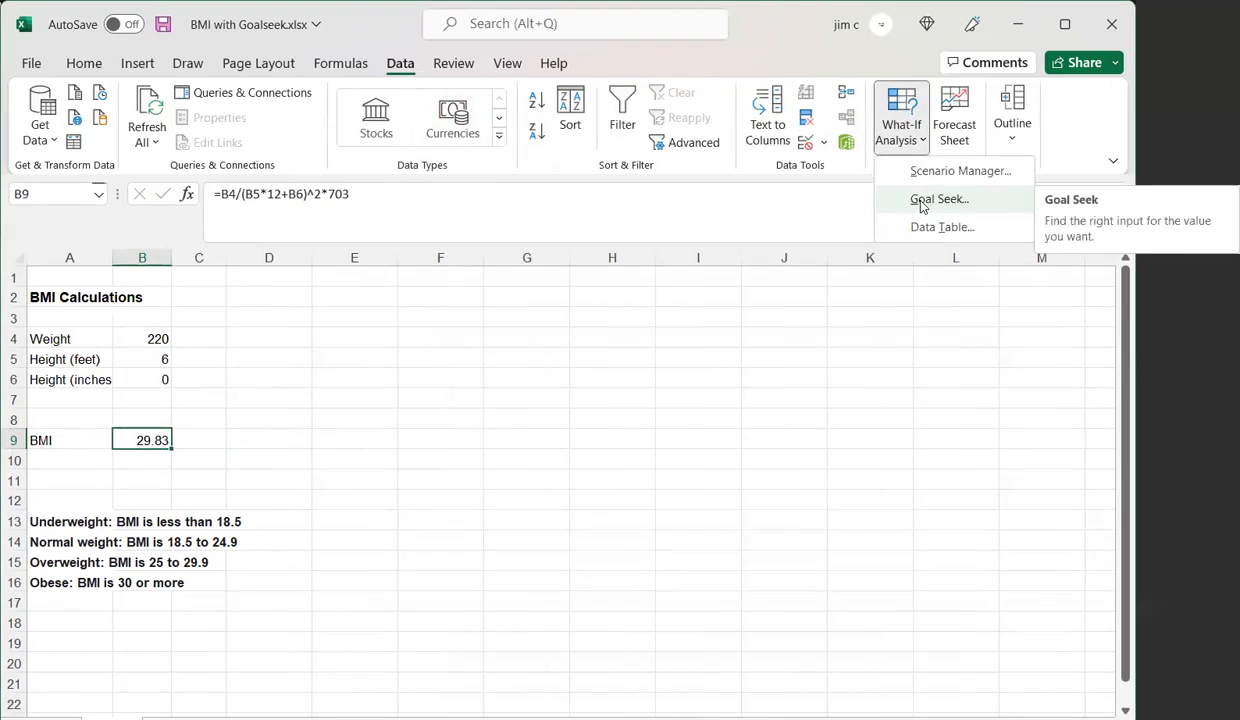
# Fill Goal Seek to set B9 to 24.9 by changing weight cell B4
pyautogui.click(938, 199)
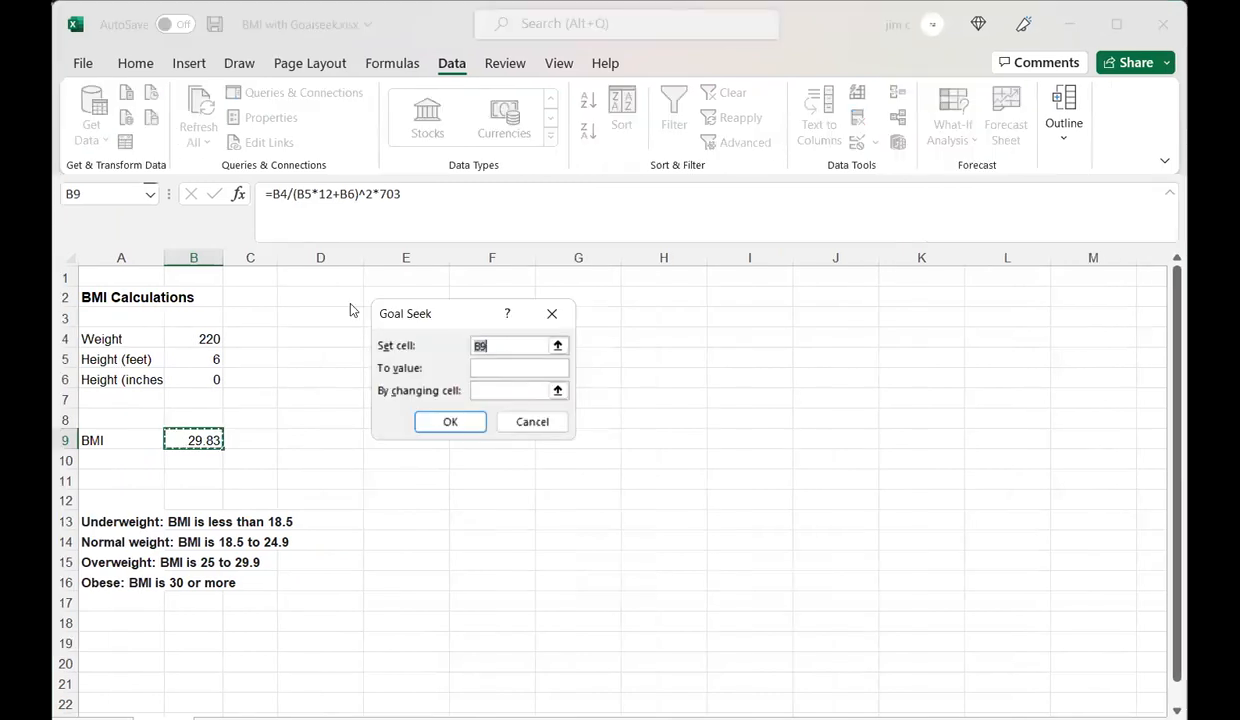
pyautogui.moveTo(460, 313); pyautogui.dragTo(348, 300)
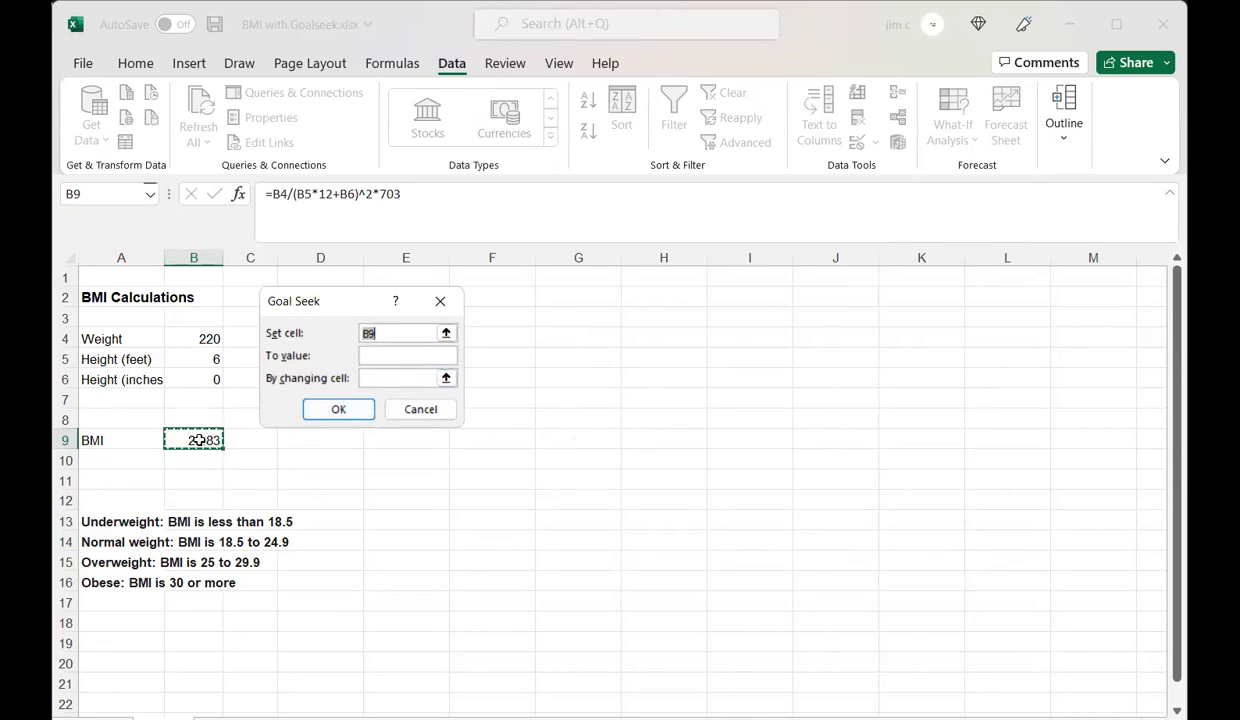
pyautogui.click(193, 440)
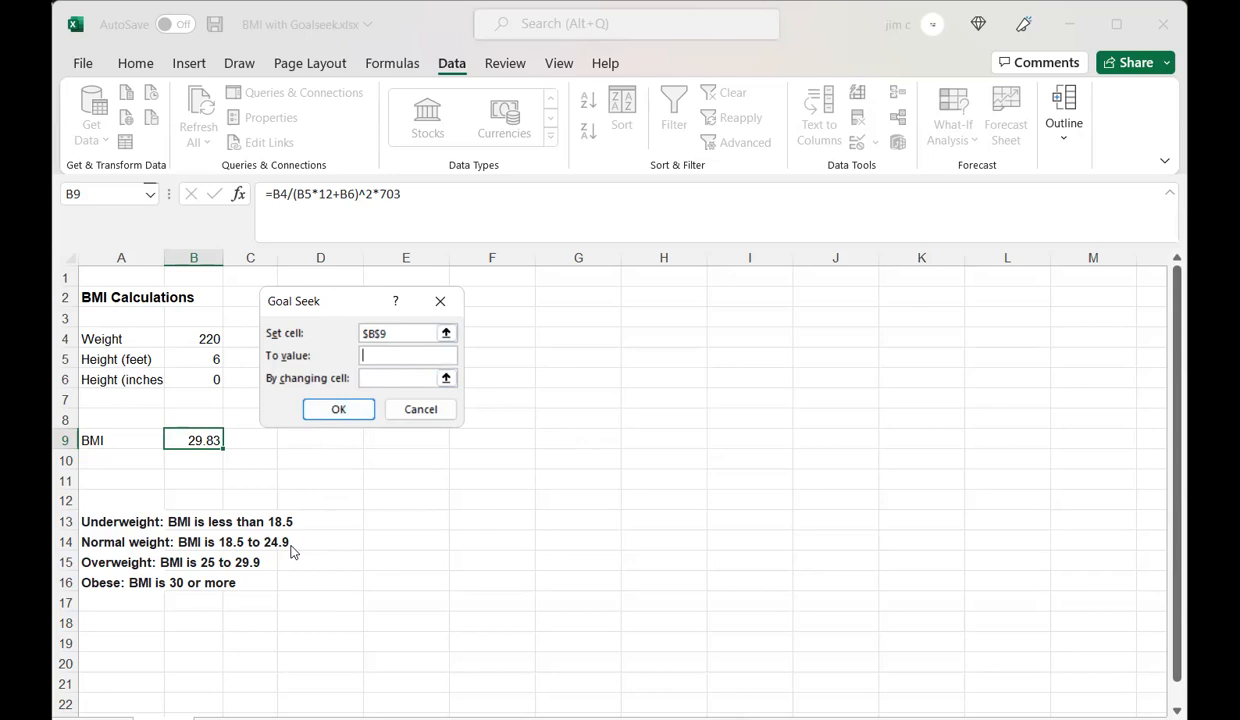
pyautogui.write('2')
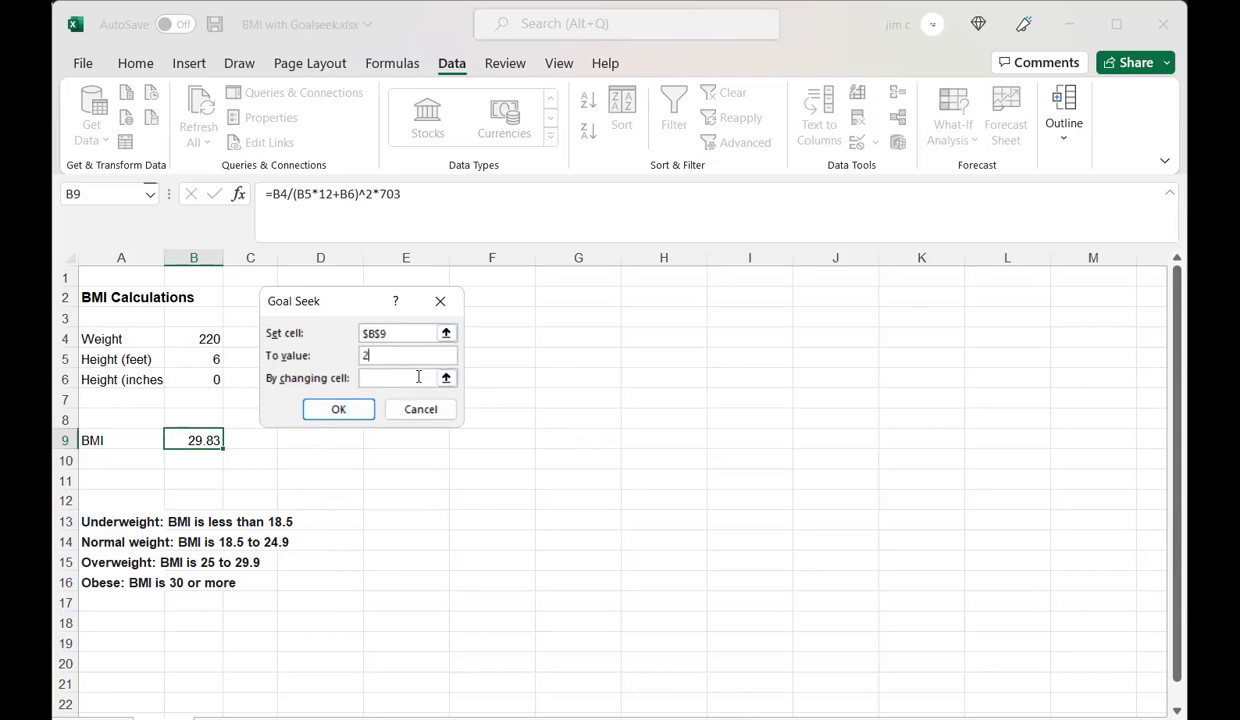
pyautogui.write('4.9')
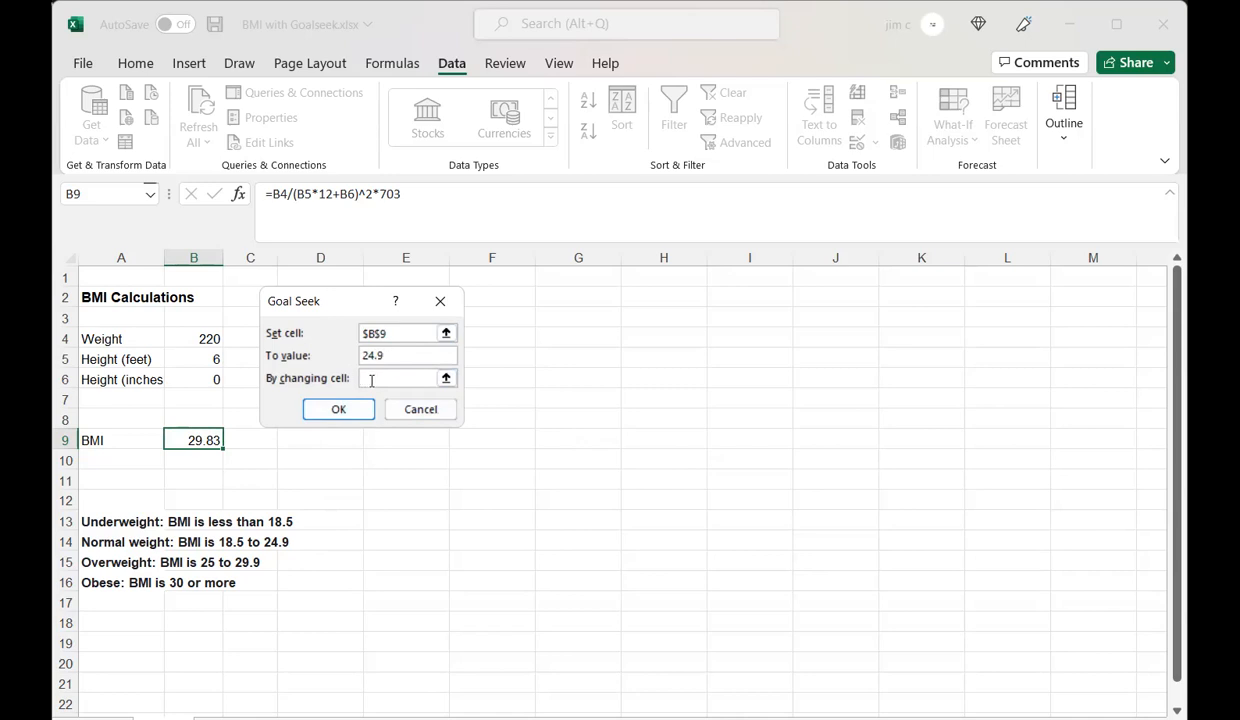
pyautogui.click(193, 338)
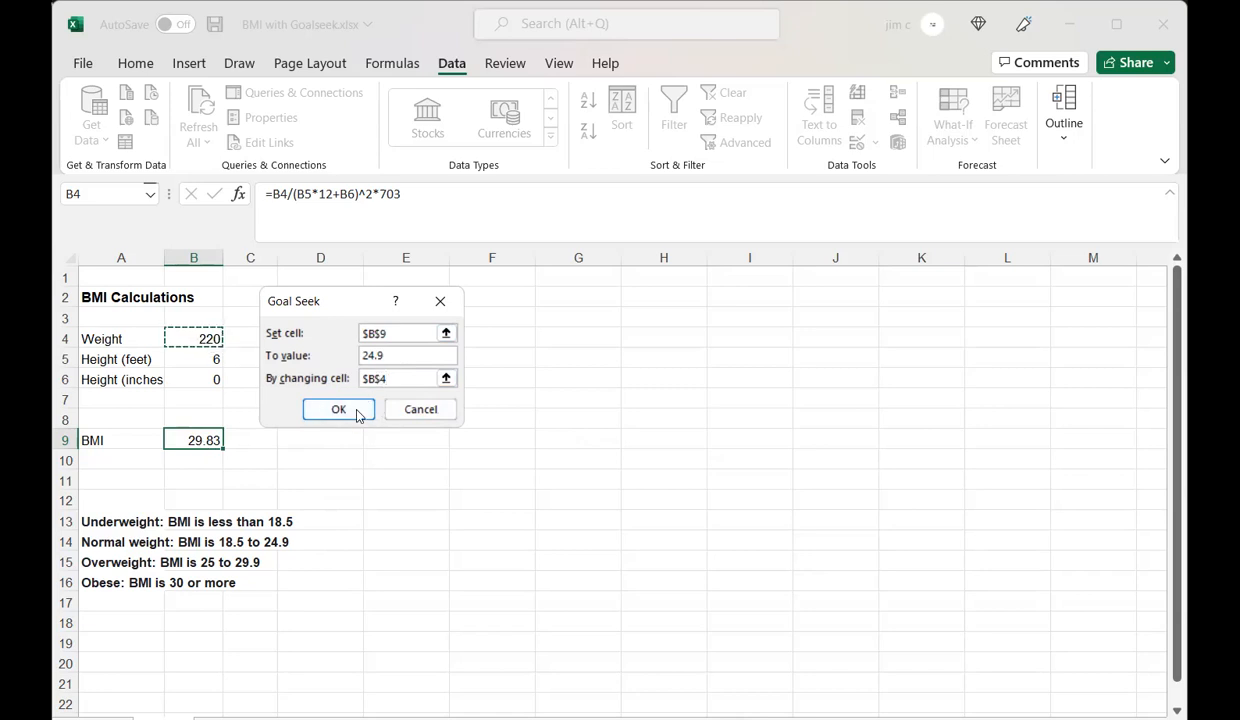
# Run Goal Seek, changing weight B4 to 183.615 and BMI to 24.90
pyautogui.click(338, 409)
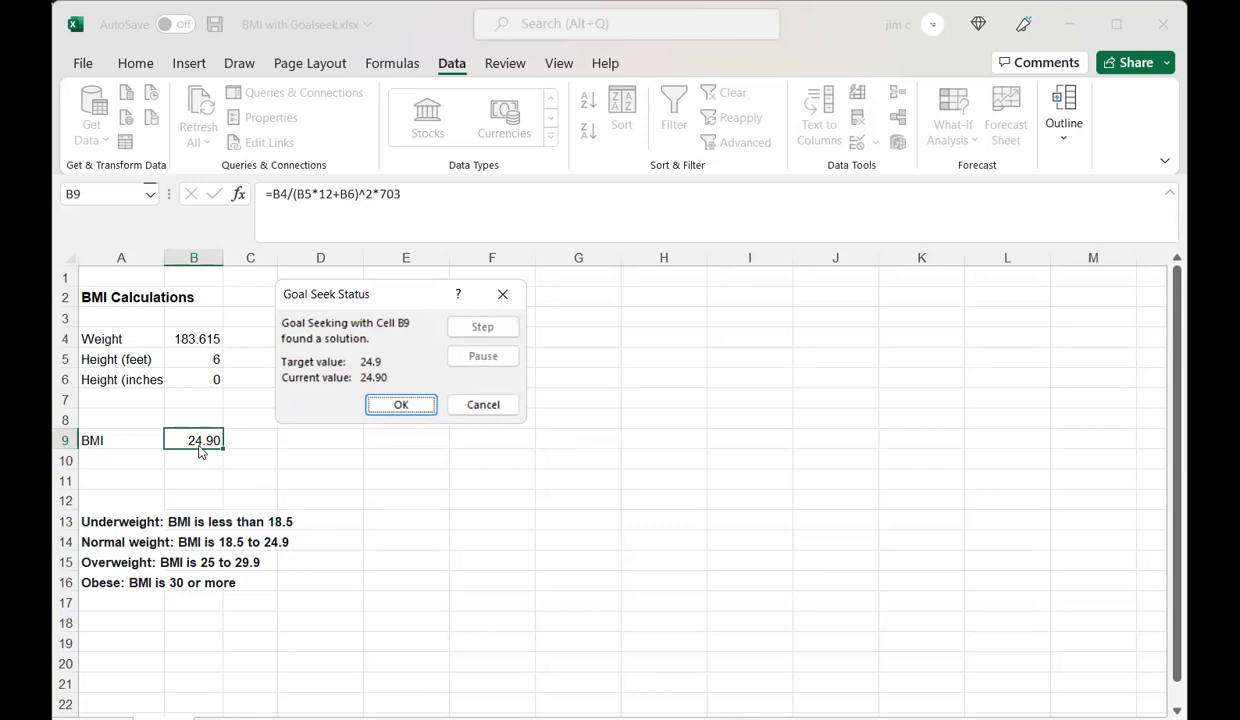
pyautogui.moveTo(305, 459)
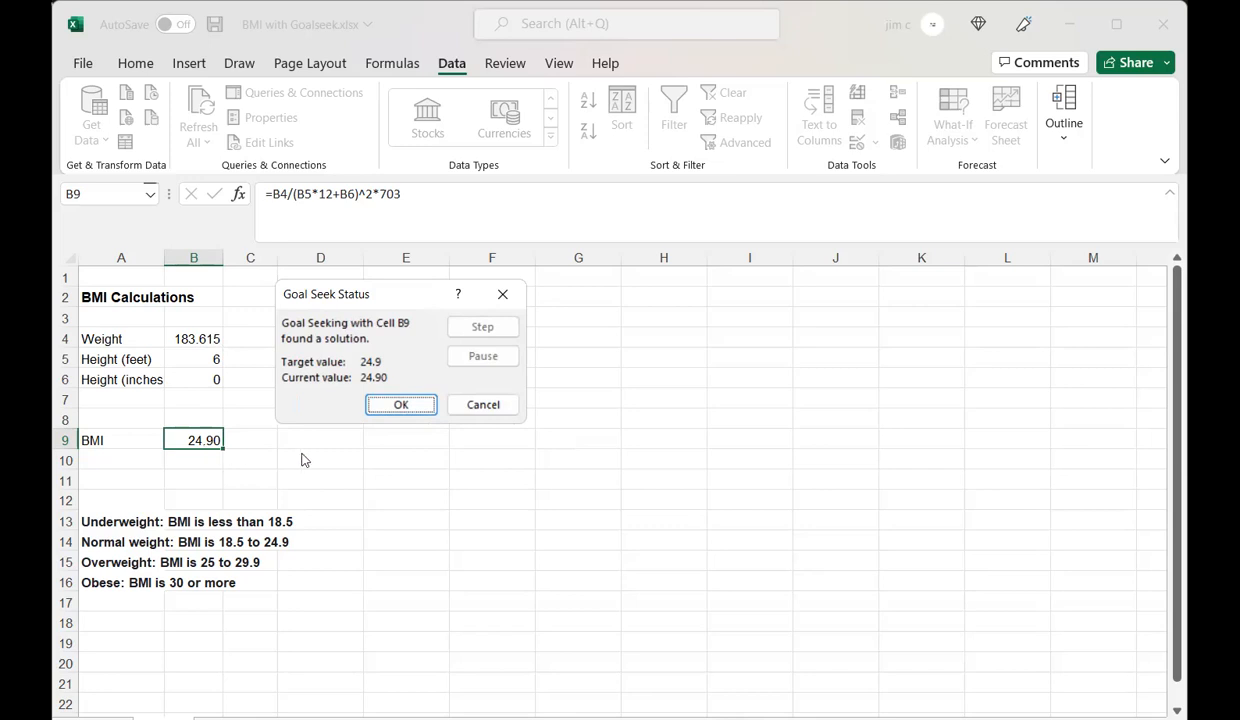
pyautogui.moveTo(358, 450)
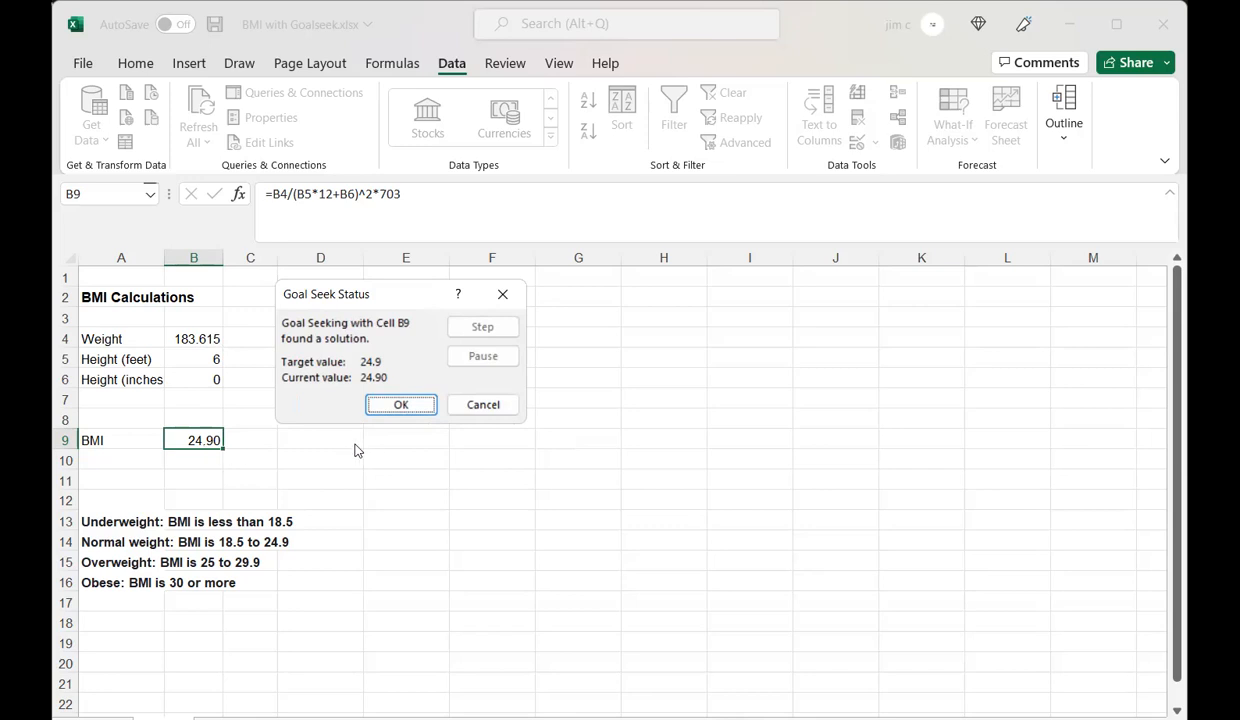